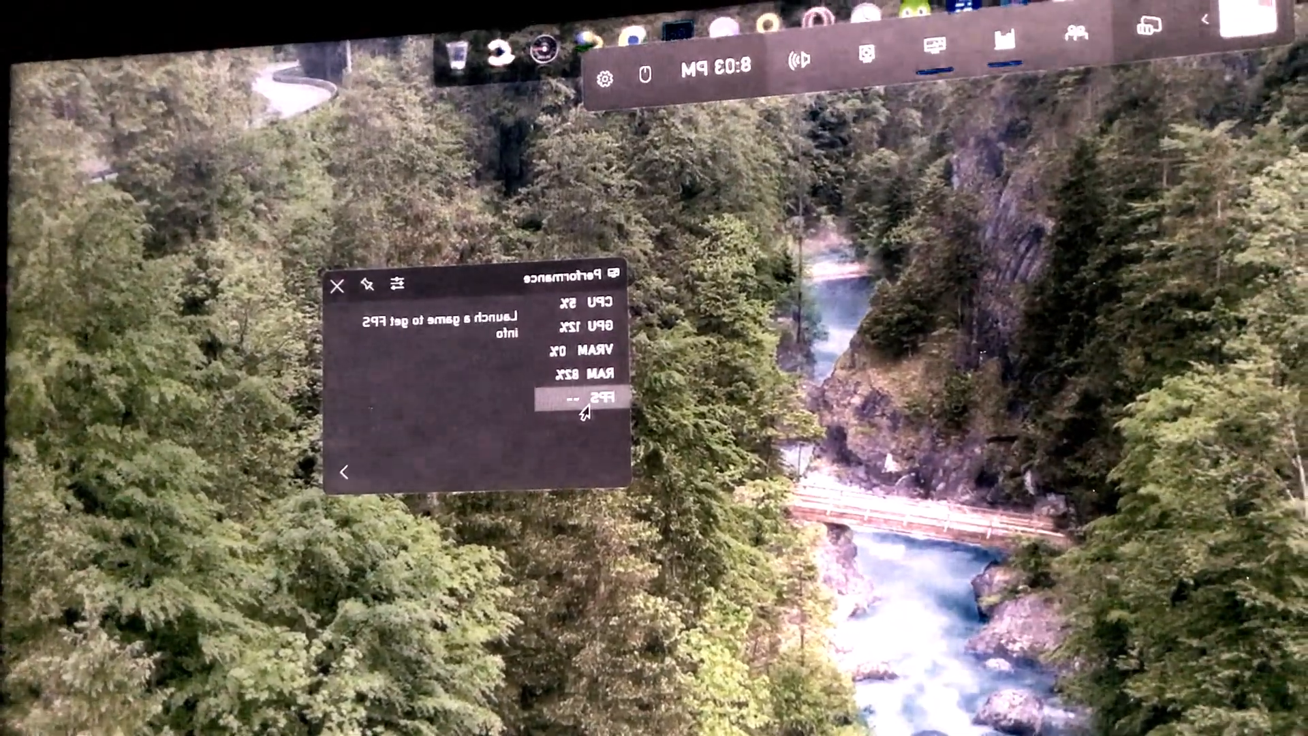
- Switch the Performance widget to the CPU metric, showing 4% at 1.10 GHz
{"action": "left_click", "coordinate": [584, 301]}
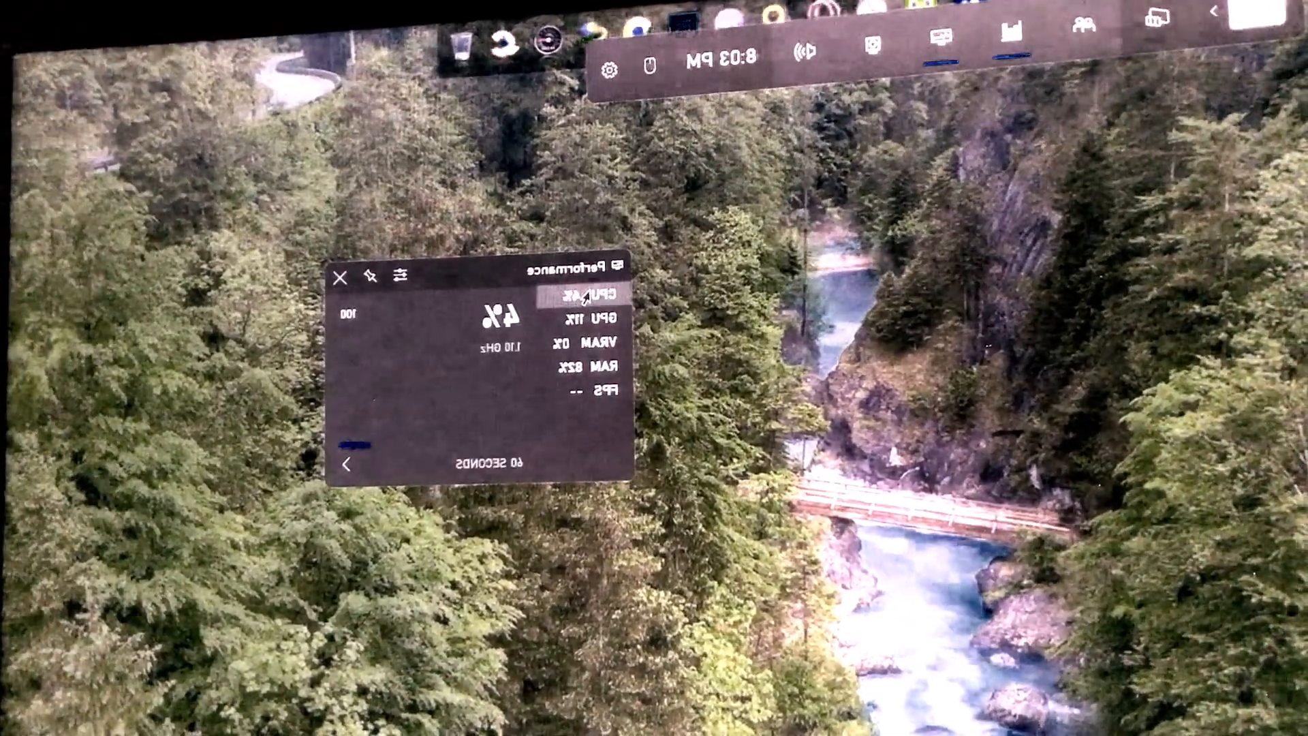